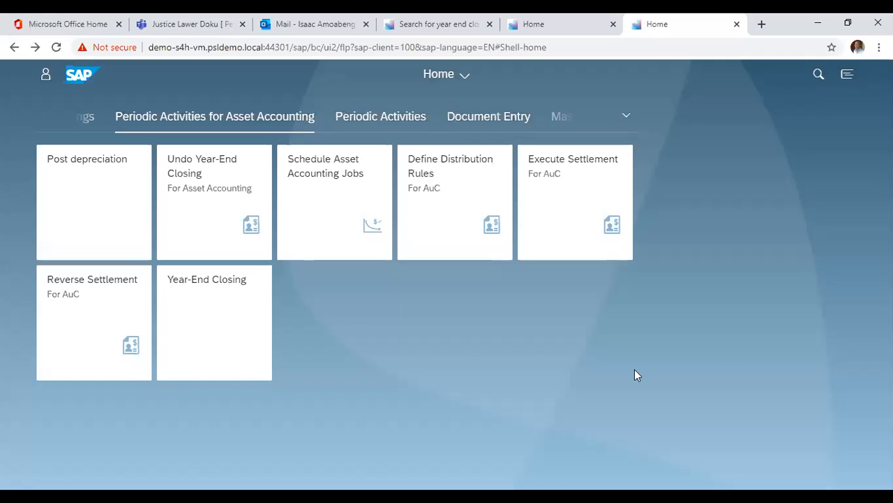
{"action": "mouse_move", "coordinate": [537, 377]}
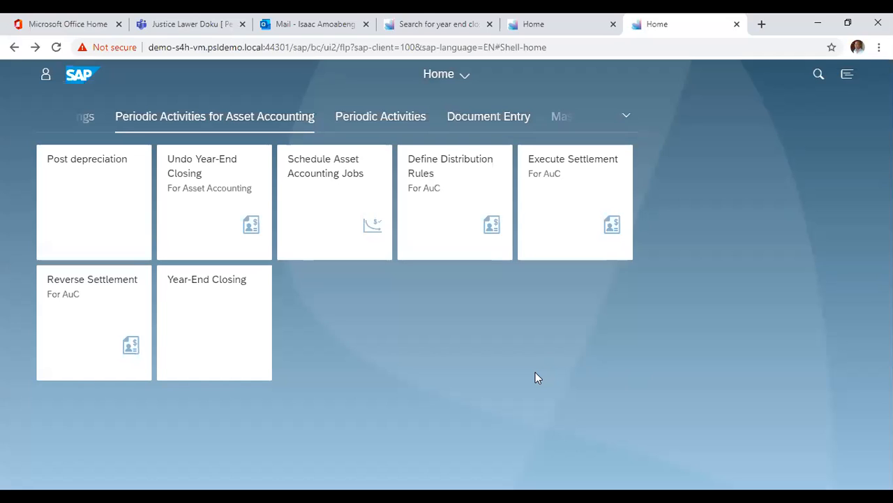
{"action": "mouse_move", "coordinate": [530, 377]}
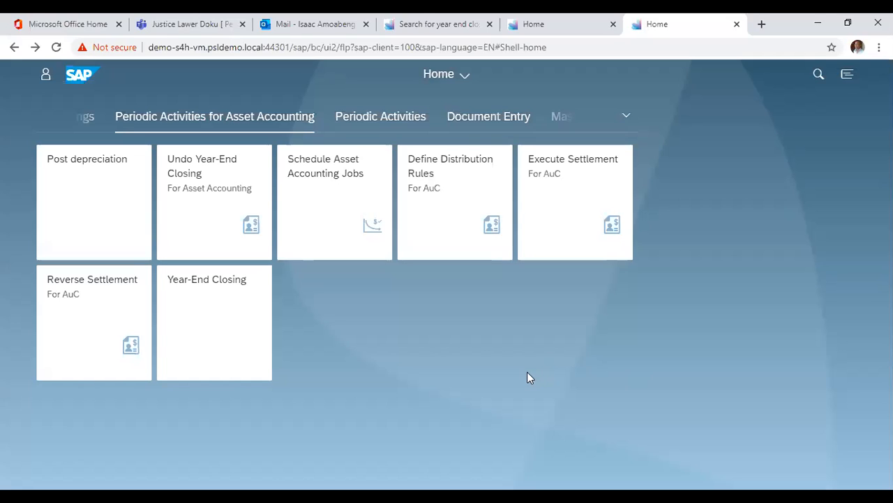
{"action": "mouse_move", "coordinate": [235, 342]}
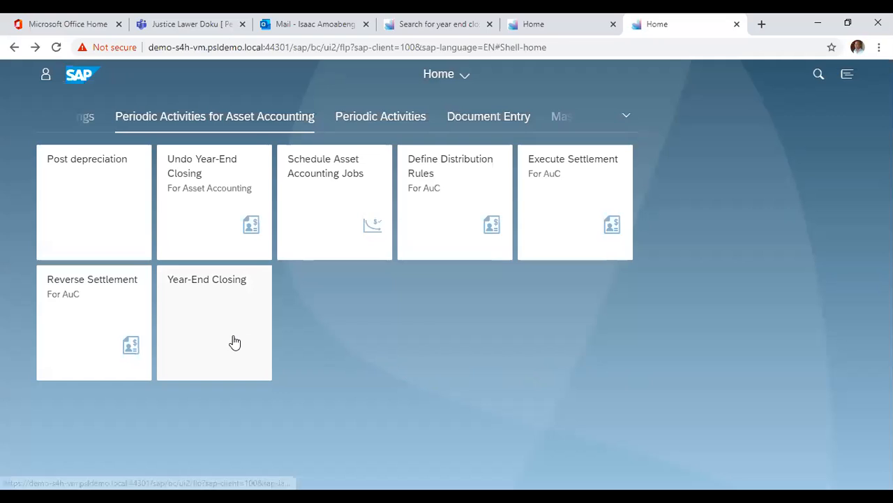
- Open Year-End Closing and enter company code 1710 and fiscal year 2019, keeping test run
{"action": "left_click", "coordinate": [214, 322]}
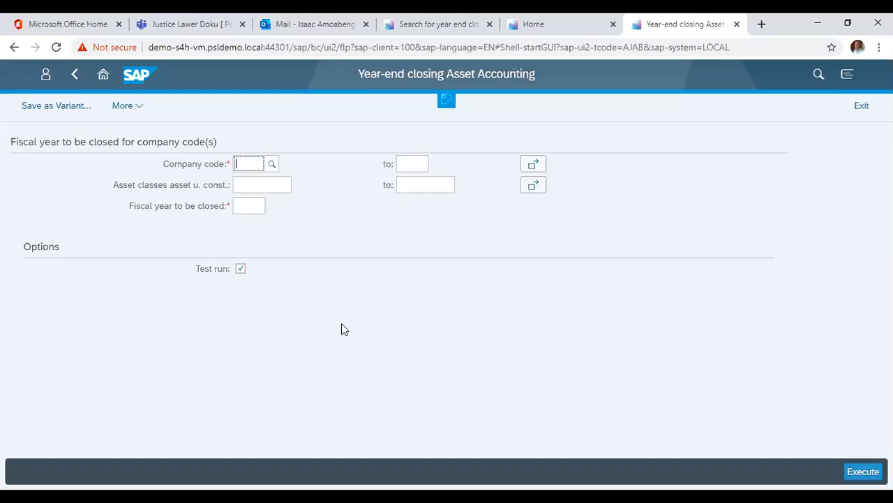
{"action": "mouse_move", "coordinate": [248, 163]}
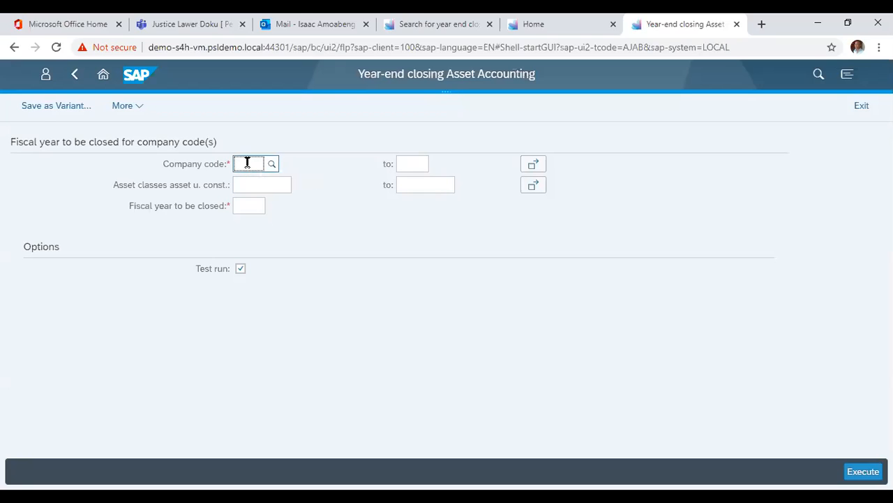
{"action": "type", "text": "1710"}
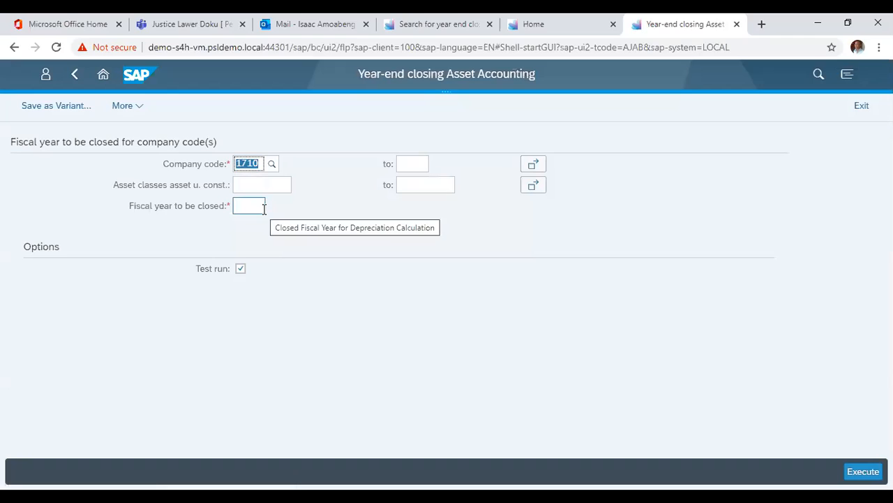
{"action": "left_click", "coordinate": [249, 205]}
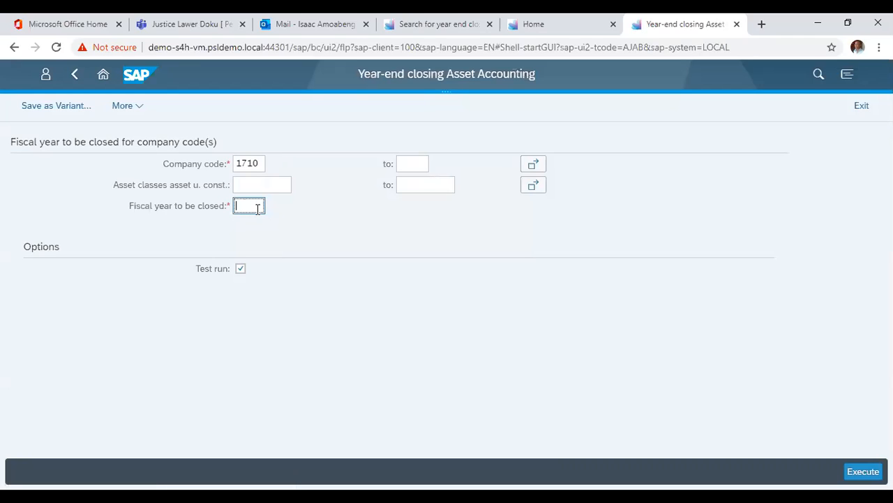
{"action": "type", "text": "2019"}
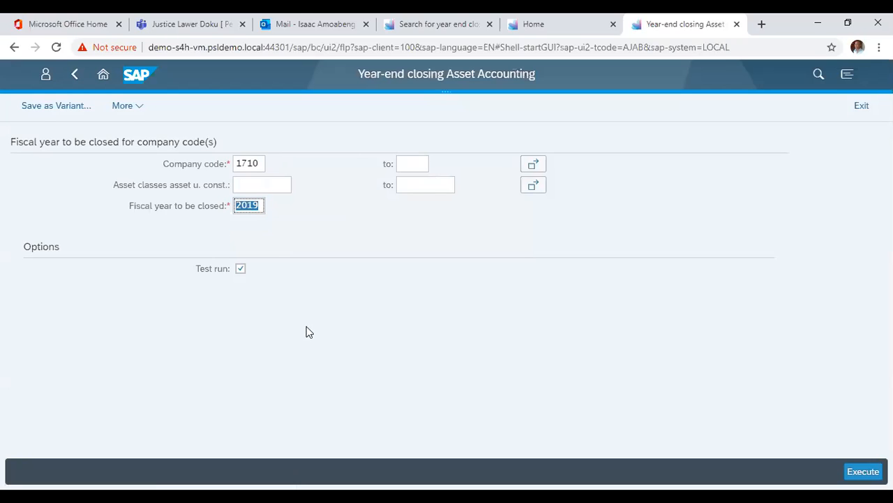
{"action": "mouse_move", "coordinate": [210, 284]}
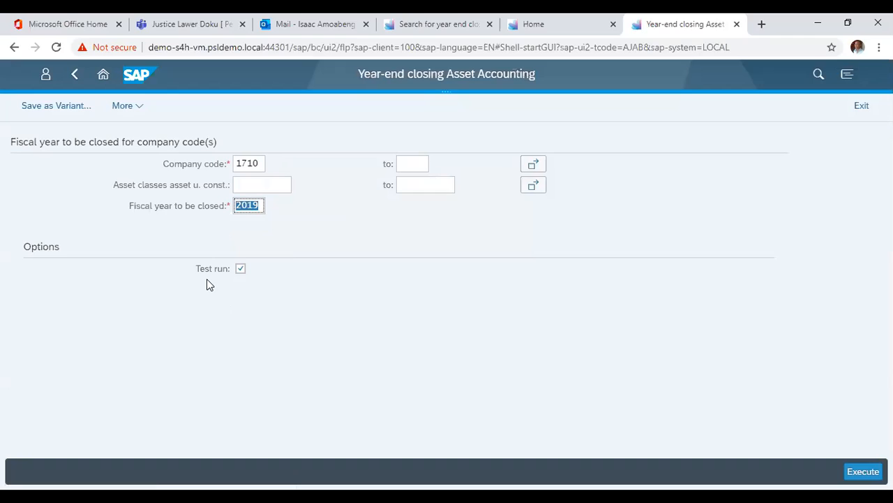
{"action": "mouse_move", "coordinate": [351, 325]}
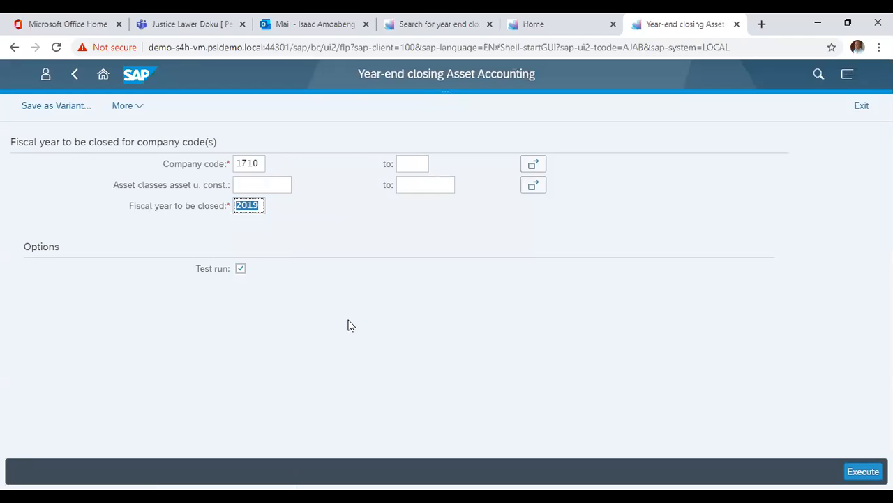
{"action": "mouse_move", "coordinate": [361, 331]}
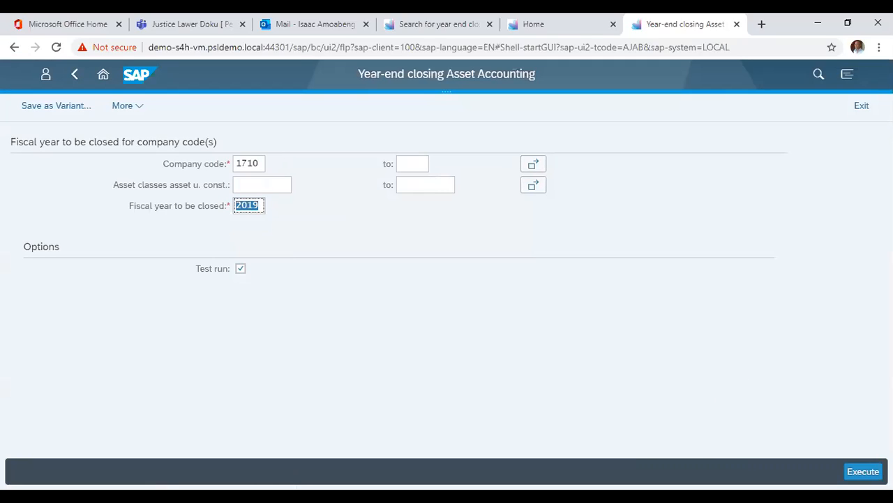
- Execute the 1710 closing test run, continuing past the online asset limit warning
{"action": "left_click", "coordinate": [863, 471]}
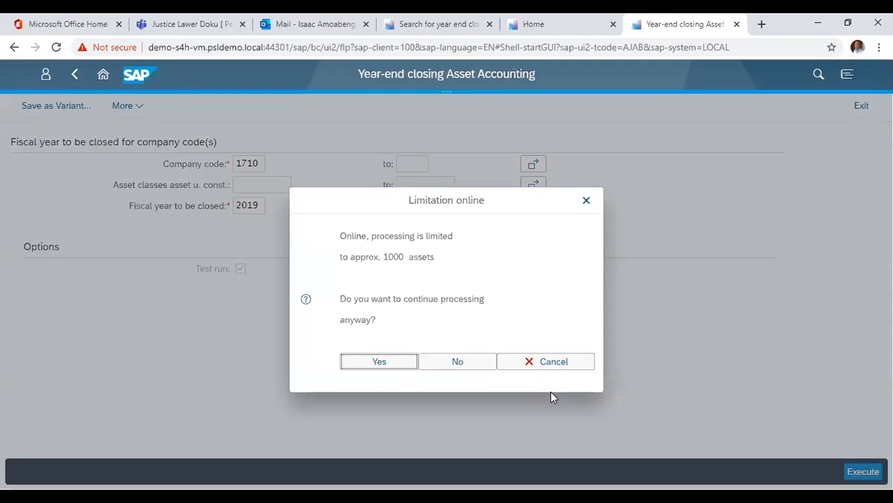
{"action": "mouse_move", "coordinate": [379, 334]}
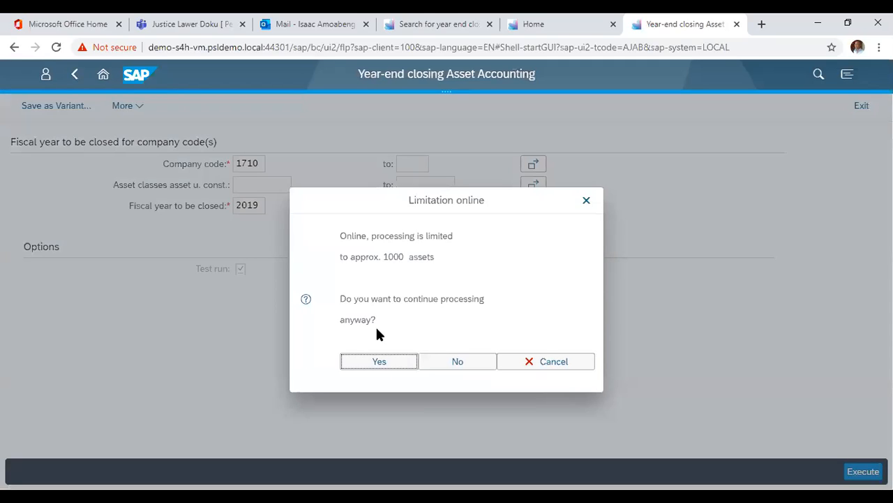
{"action": "left_click", "coordinate": [379, 361]}
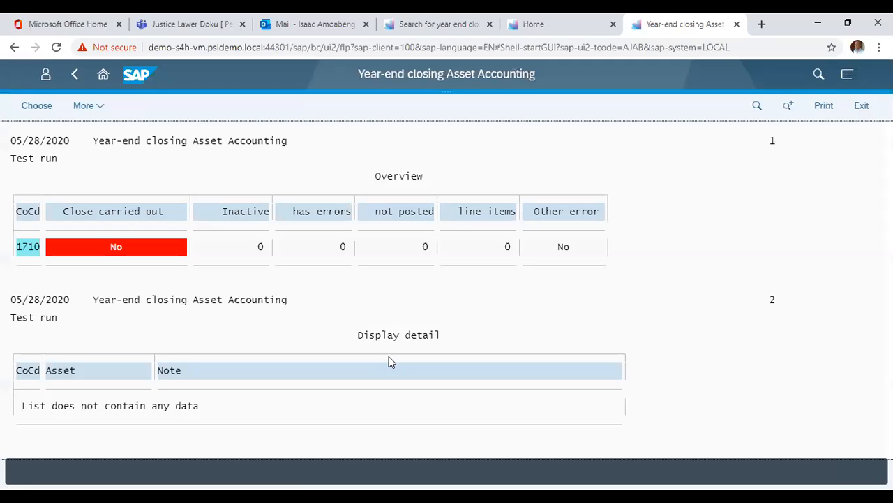
{"action": "mouse_move", "coordinate": [100, 194]}
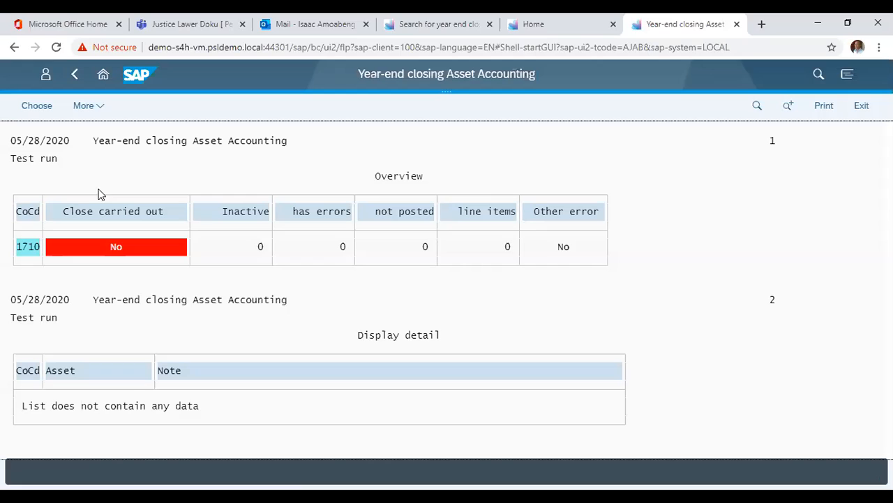
{"action": "mouse_move", "coordinate": [139, 220]}
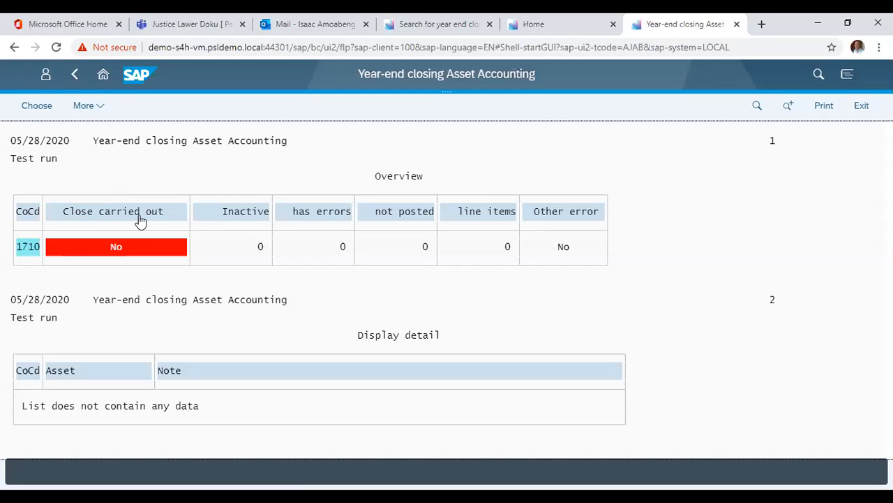
{"action": "mouse_move", "coordinate": [161, 279]}
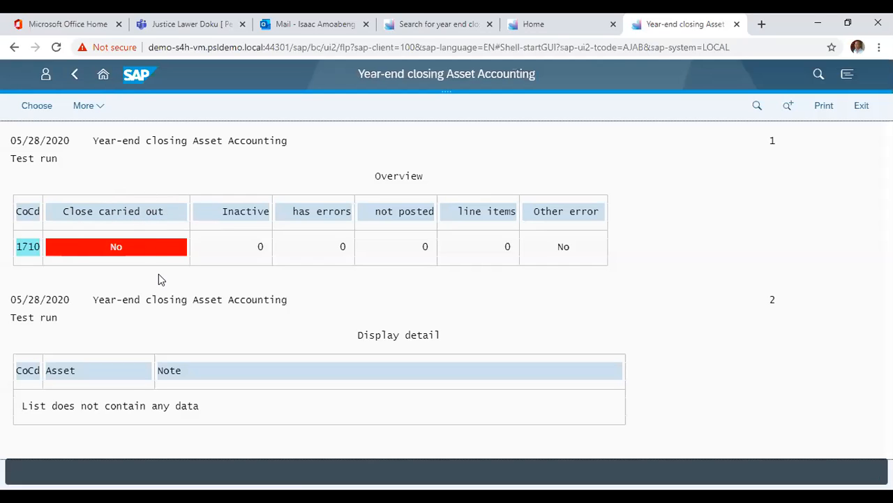
{"action": "mouse_move", "coordinate": [304, 243]}
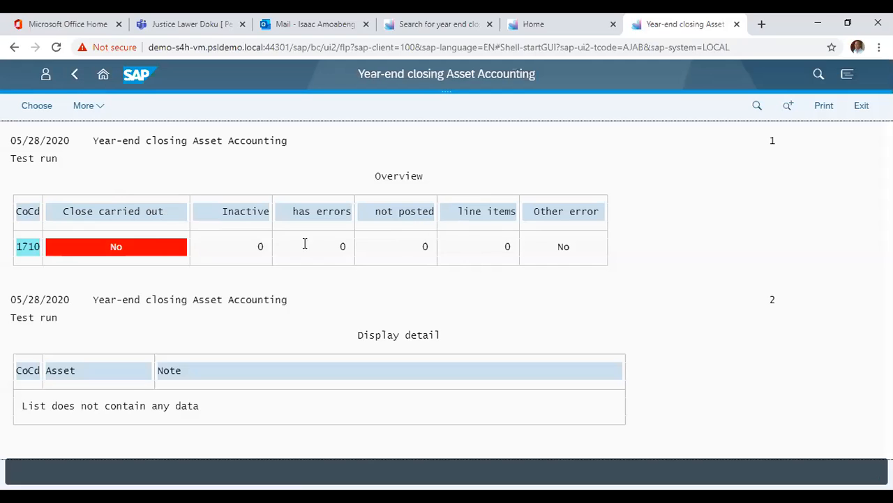
{"action": "mouse_move", "coordinate": [556, 241]}
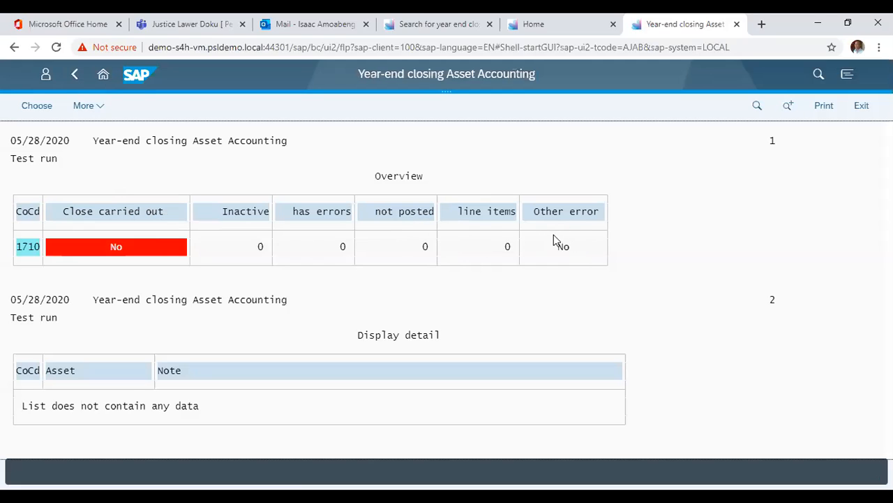
{"action": "mouse_move", "coordinate": [330, 403]}
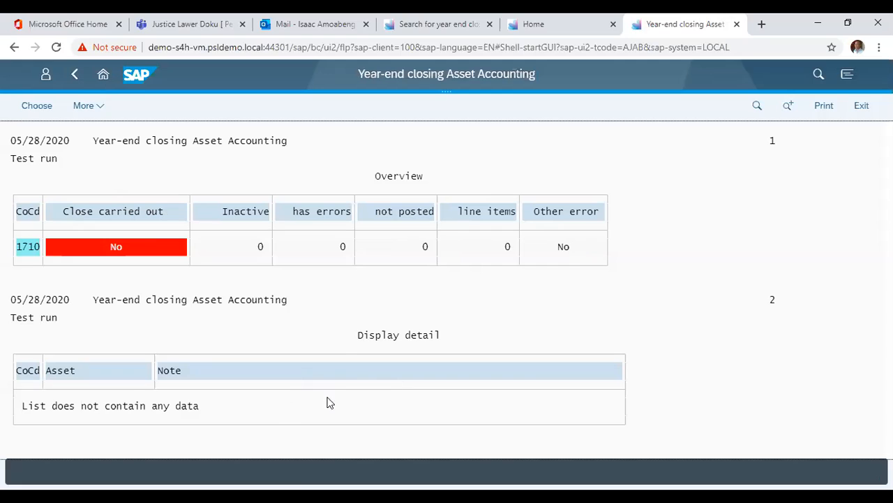
{"action": "mouse_move", "coordinate": [234, 418]}
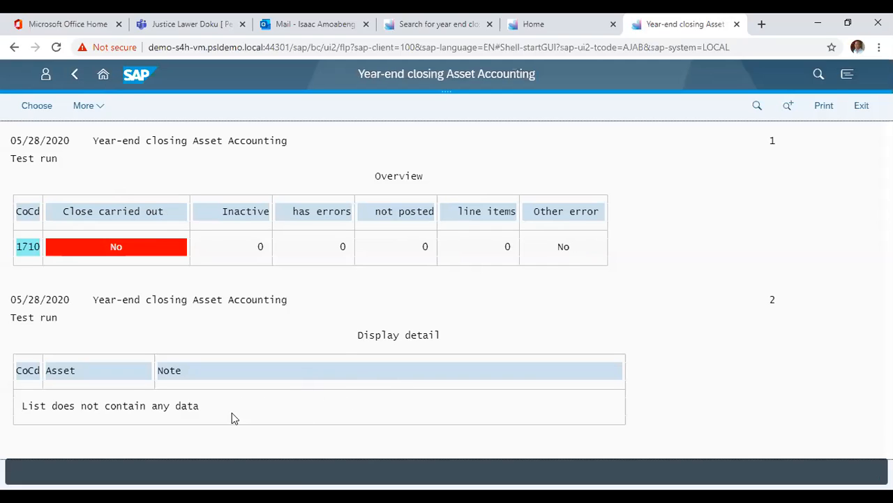
{"action": "mouse_move", "coordinate": [315, 405]}
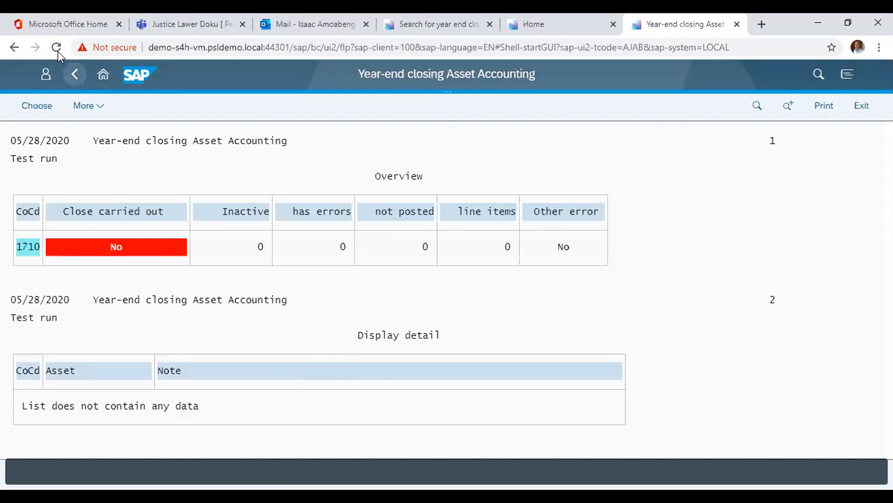
- Go back to the closing parameters, uncheck Test run, and open the More menu
{"action": "left_click", "coordinate": [75, 74]}
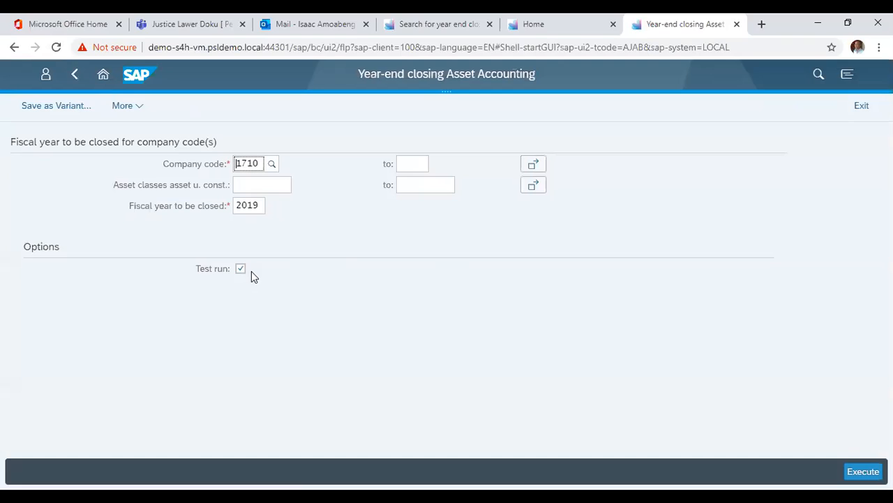
{"action": "left_click", "coordinate": [240, 268]}
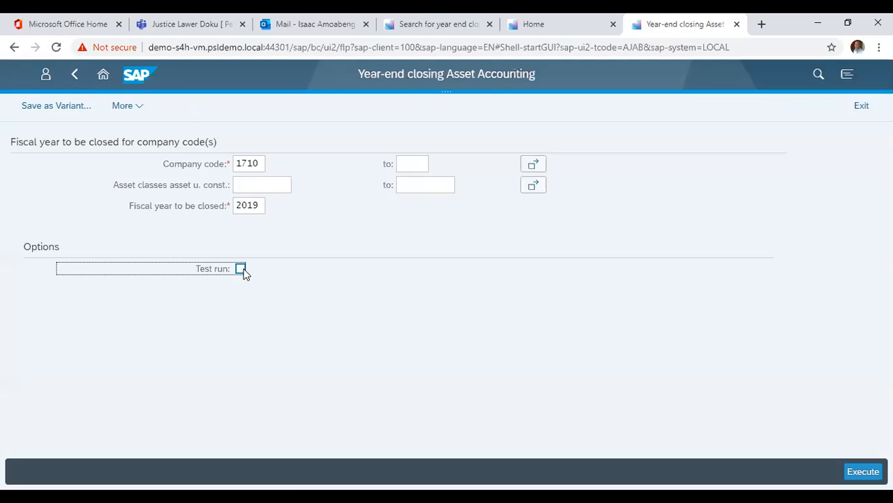
{"action": "mouse_move", "coordinate": [323, 296]}
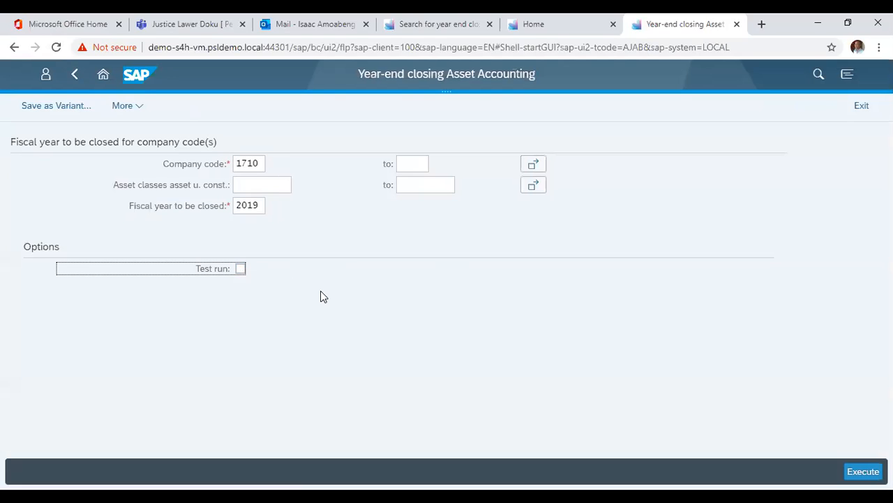
{"action": "mouse_move", "coordinate": [138, 139]}
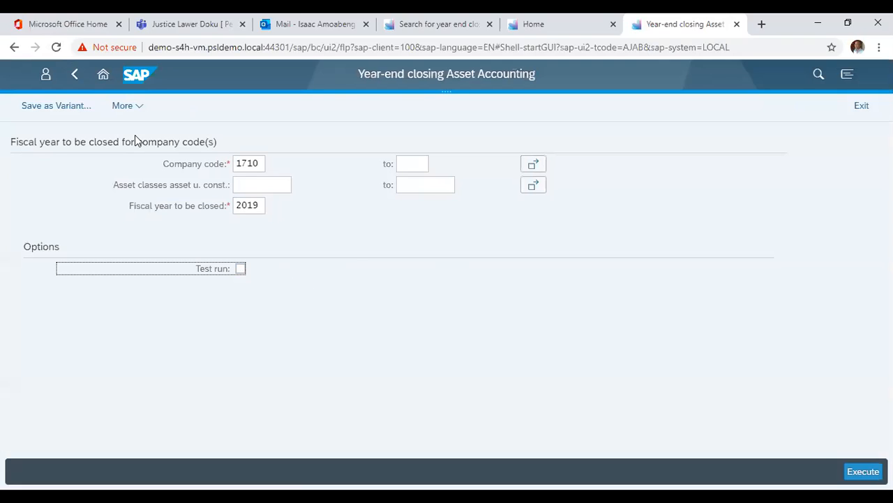
{"action": "mouse_move", "coordinate": [123, 106]}
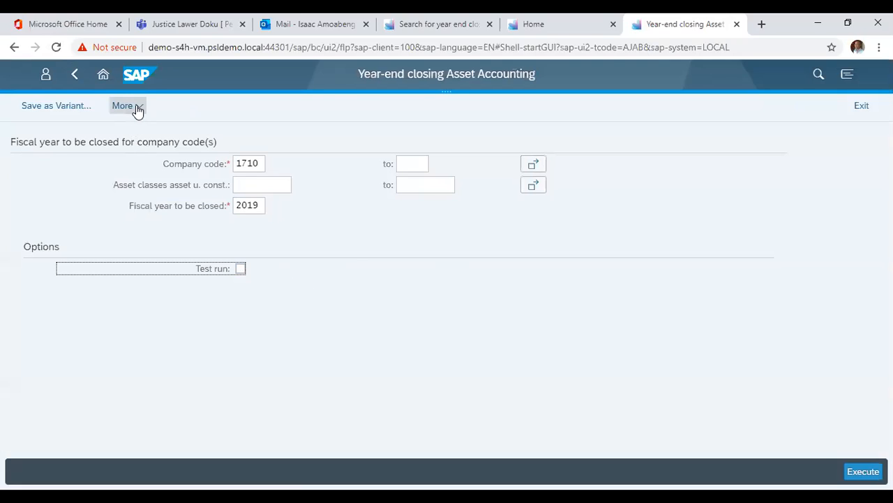
{"action": "left_click", "coordinate": [127, 105]}
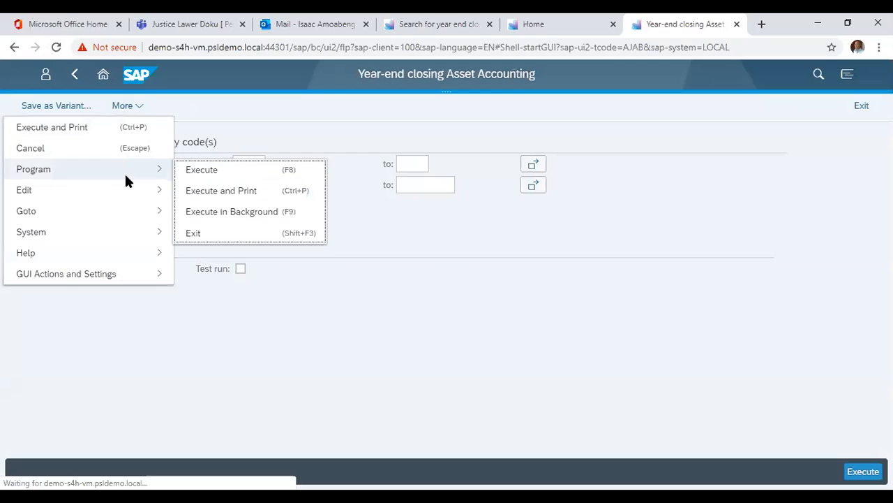
{"action": "mouse_move", "coordinate": [232, 211]}
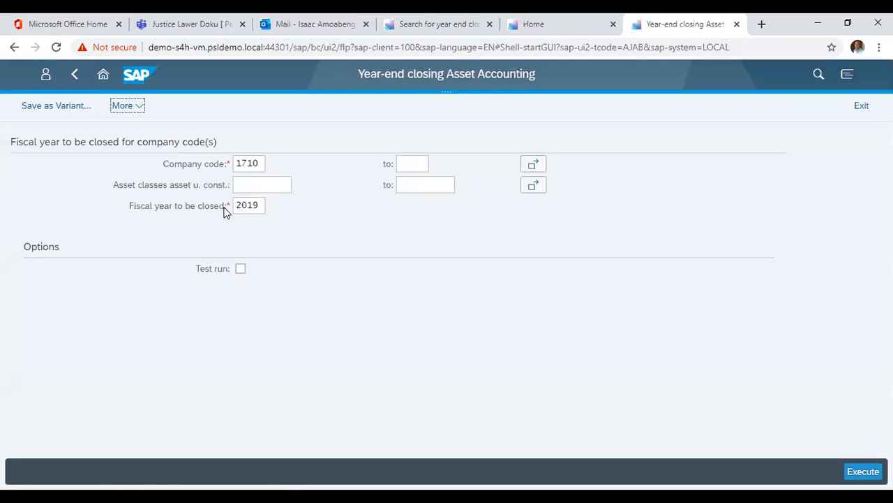
- Execute the closing in background, accepting print parameters, with immediate start saved
{"action": "left_click", "coordinate": [864, 471]}
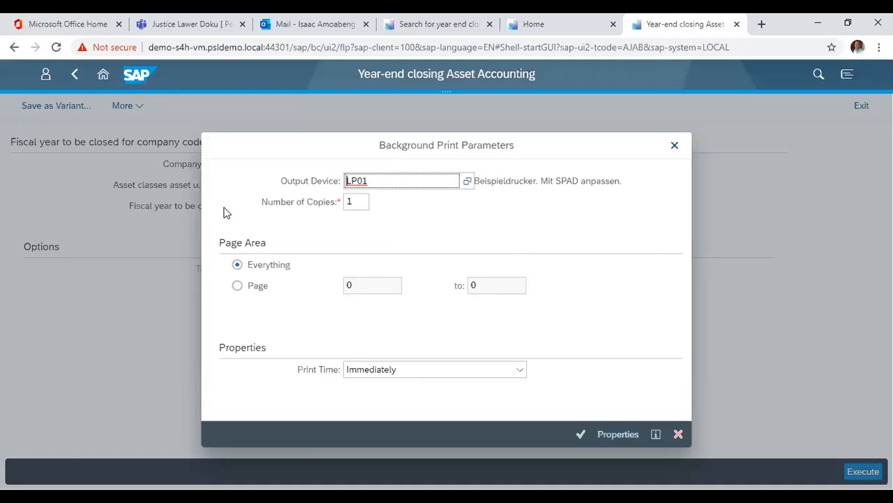
{"action": "mouse_move", "coordinate": [579, 434]}
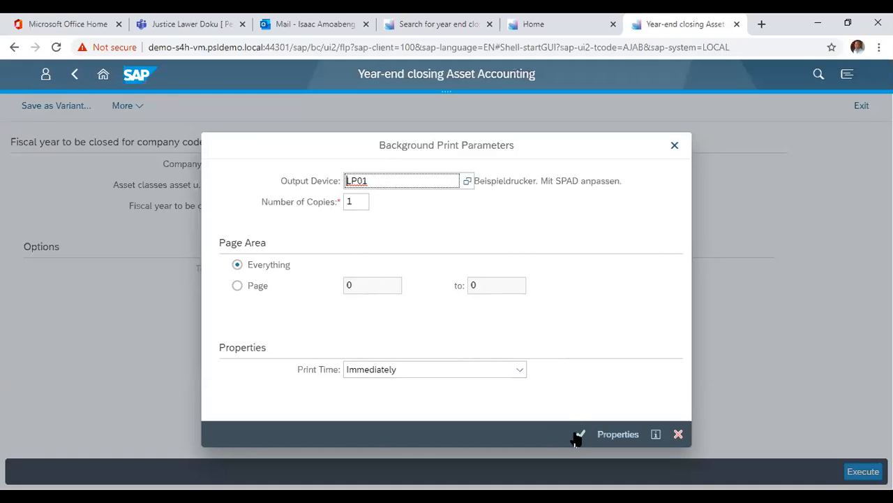
{"action": "left_click", "coordinate": [580, 434]}
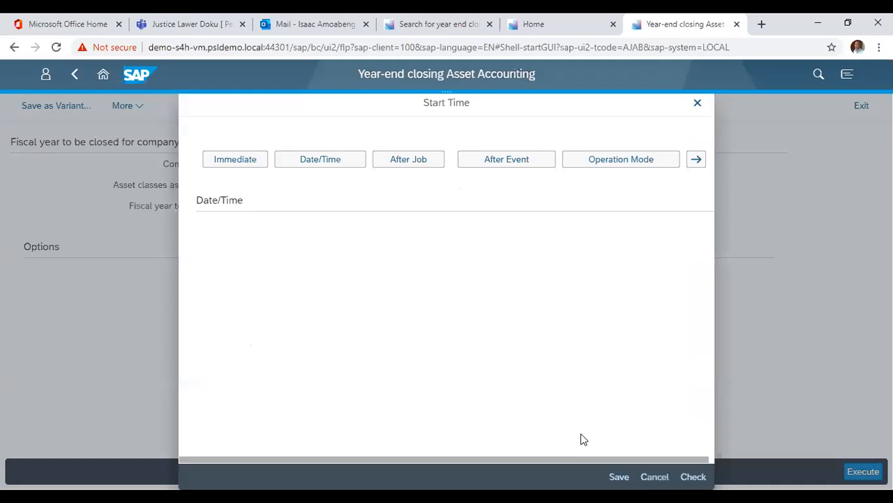
{"action": "mouse_move", "coordinate": [262, 200]}
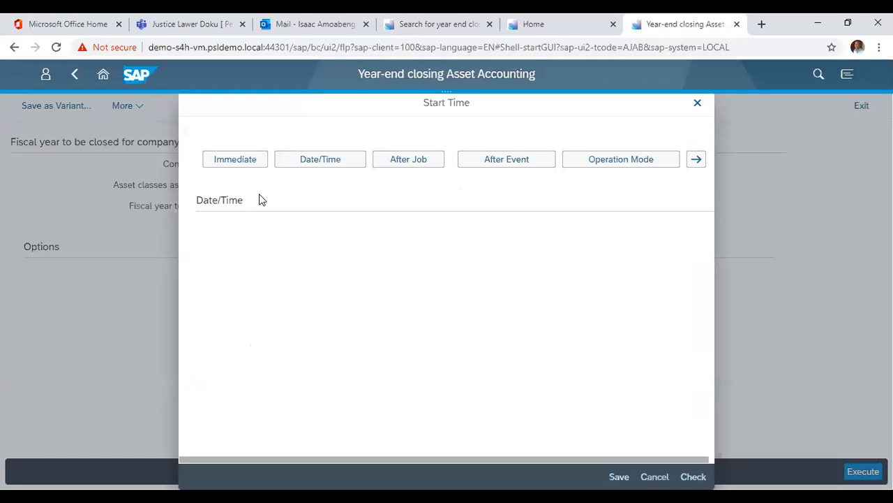
{"action": "left_click", "coordinate": [236, 158]}
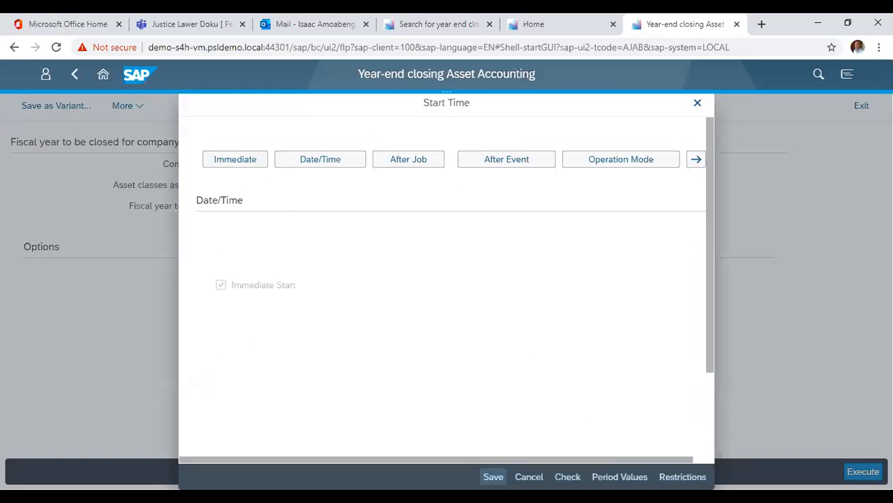
{"action": "left_click", "coordinate": [493, 476]}
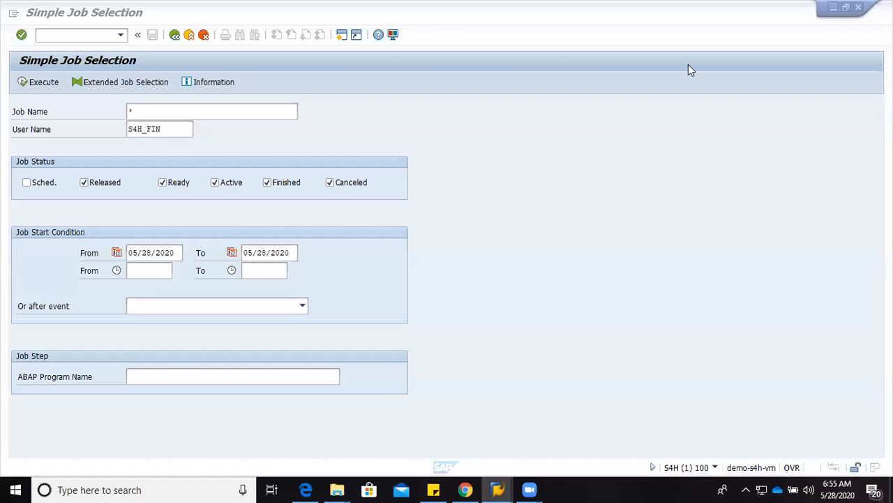
{"action": "mouse_move", "coordinate": [615, 143]}
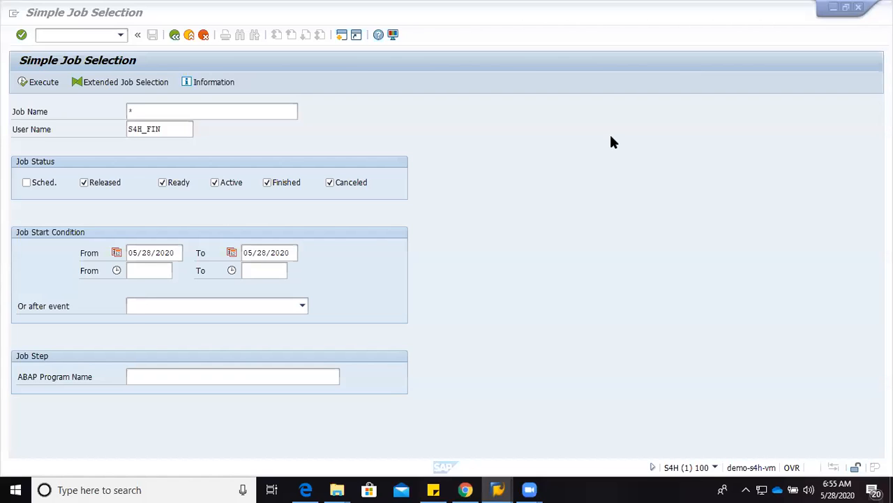
{"action": "mouse_move", "coordinate": [547, 144]}
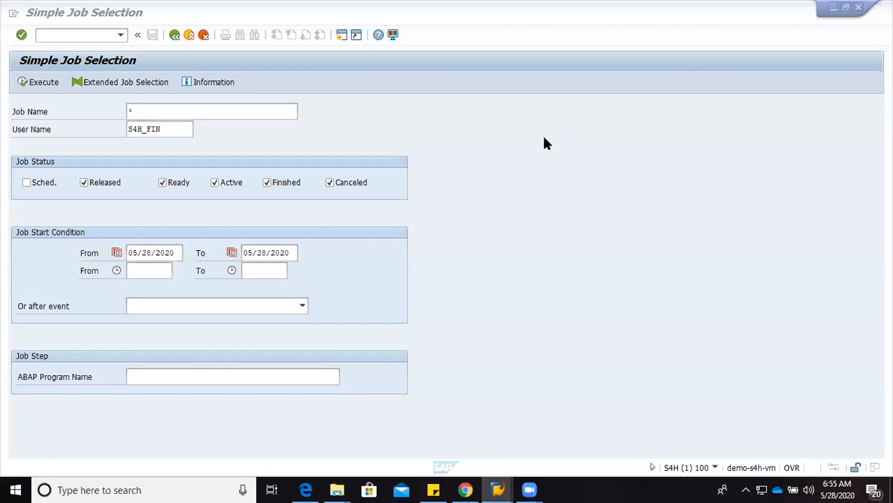
{"action": "mouse_move", "coordinate": [528, 146]}
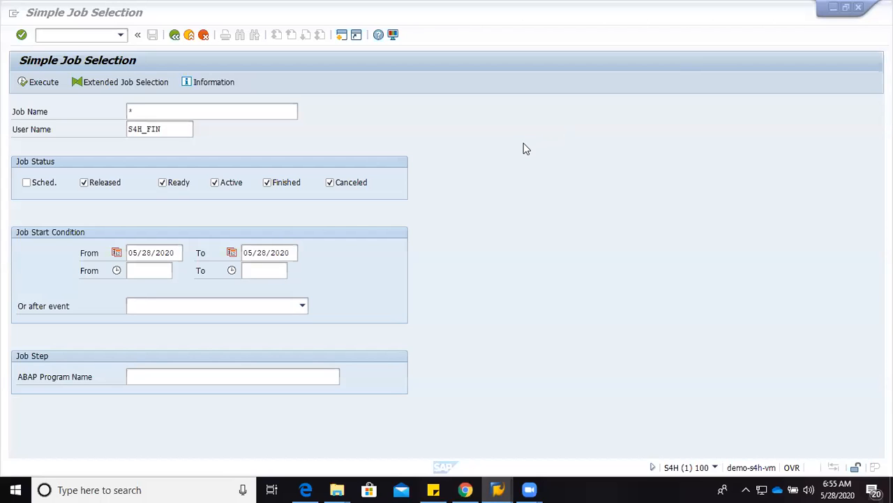
{"action": "mouse_move", "coordinate": [368, 118]}
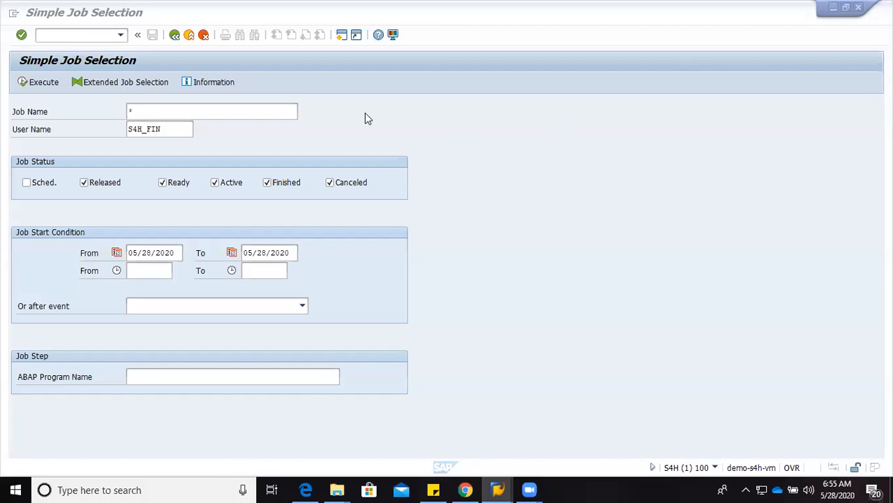
{"action": "mouse_move", "coordinate": [44, 82]}
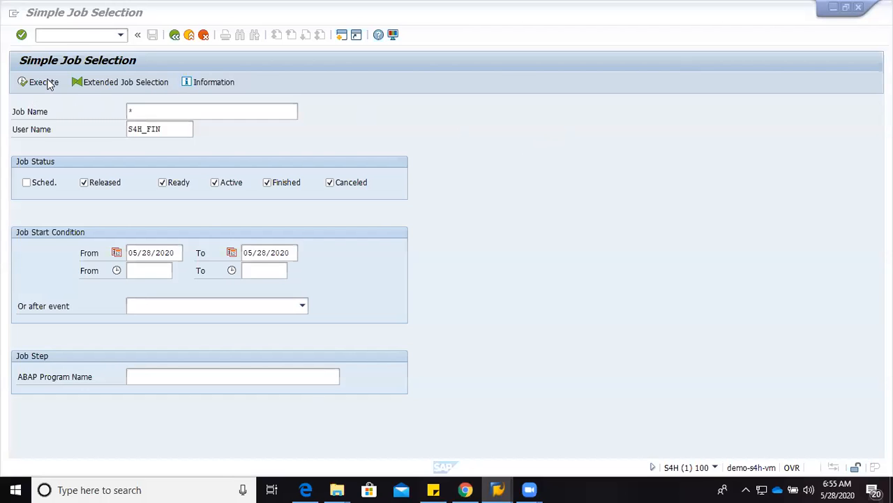
- Execute SM37 job selection with default criteria to show the finished RAJABS00 jobs
{"action": "left_click", "coordinate": [38, 81]}
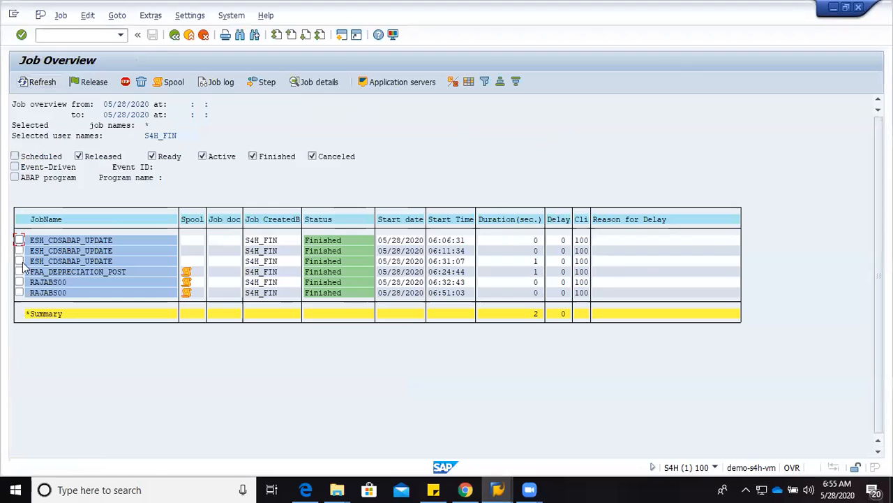